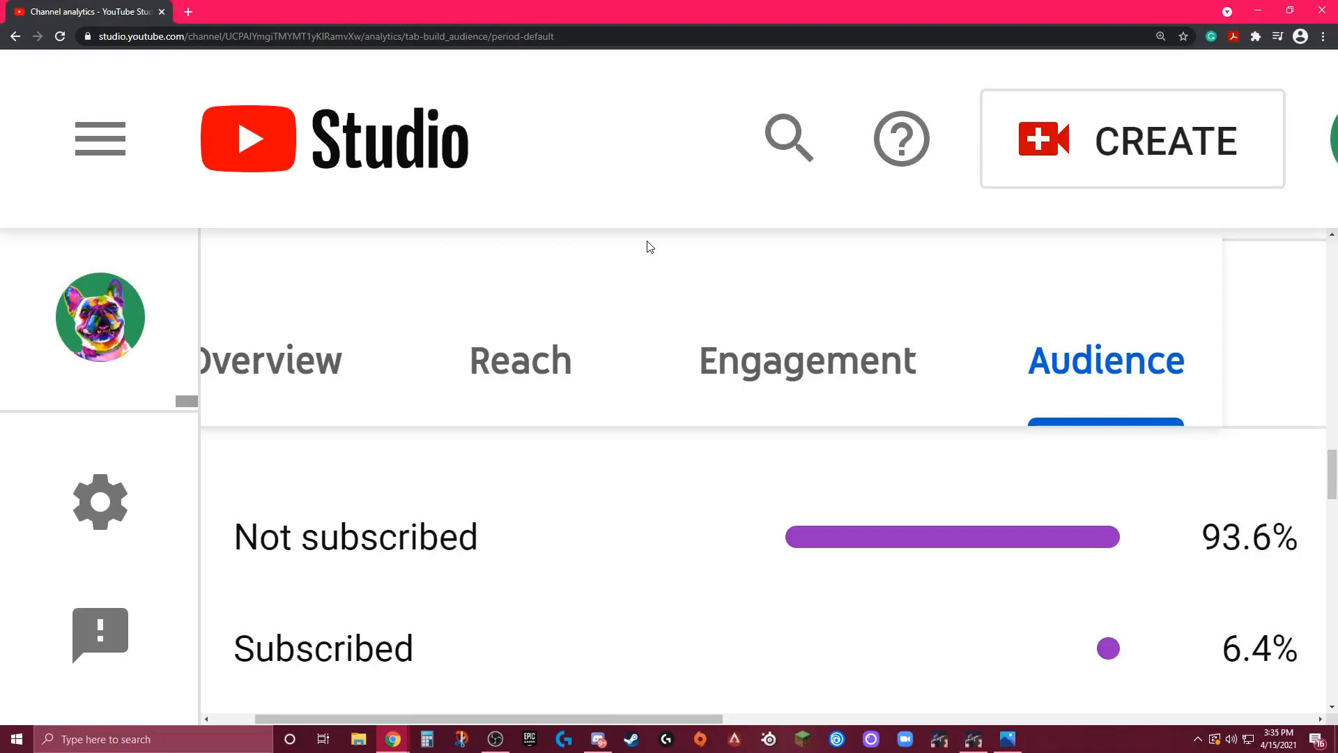
pyautogui.moveTo(1126, 430)
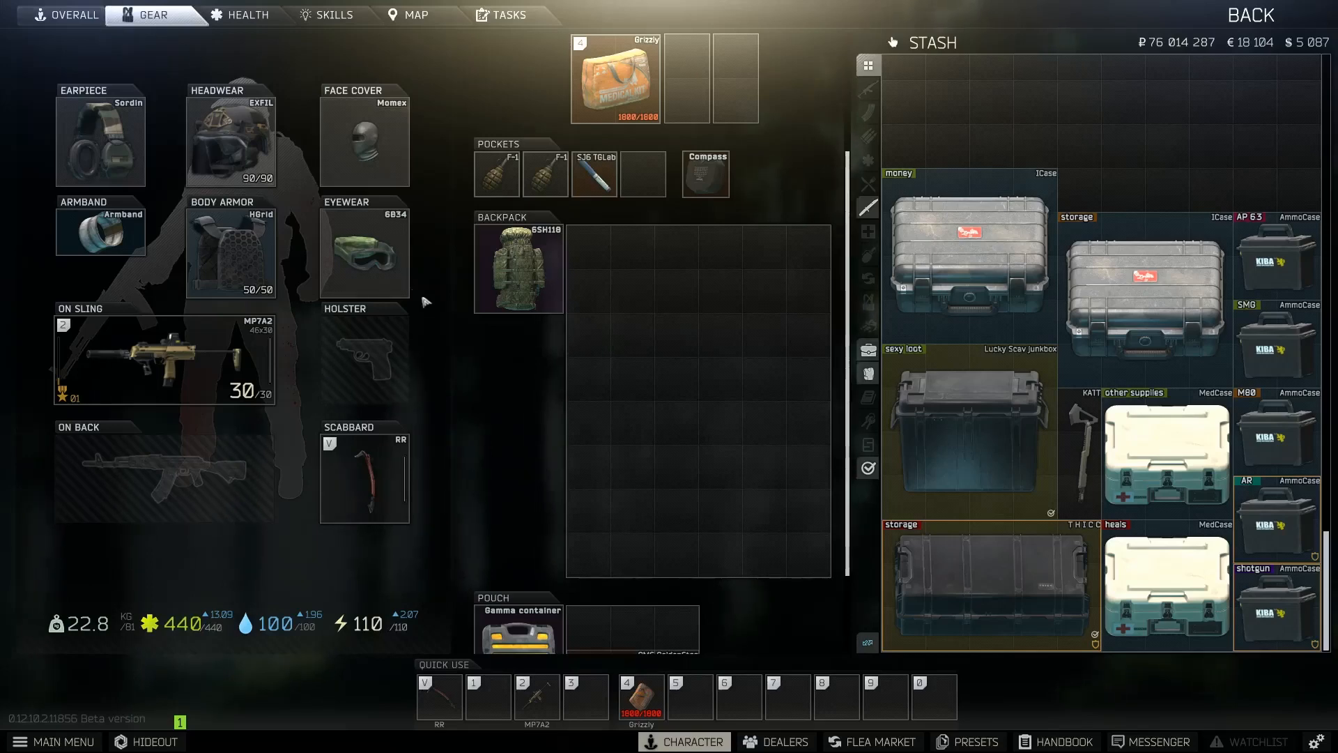
pyautogui.moveTo(347, 318)
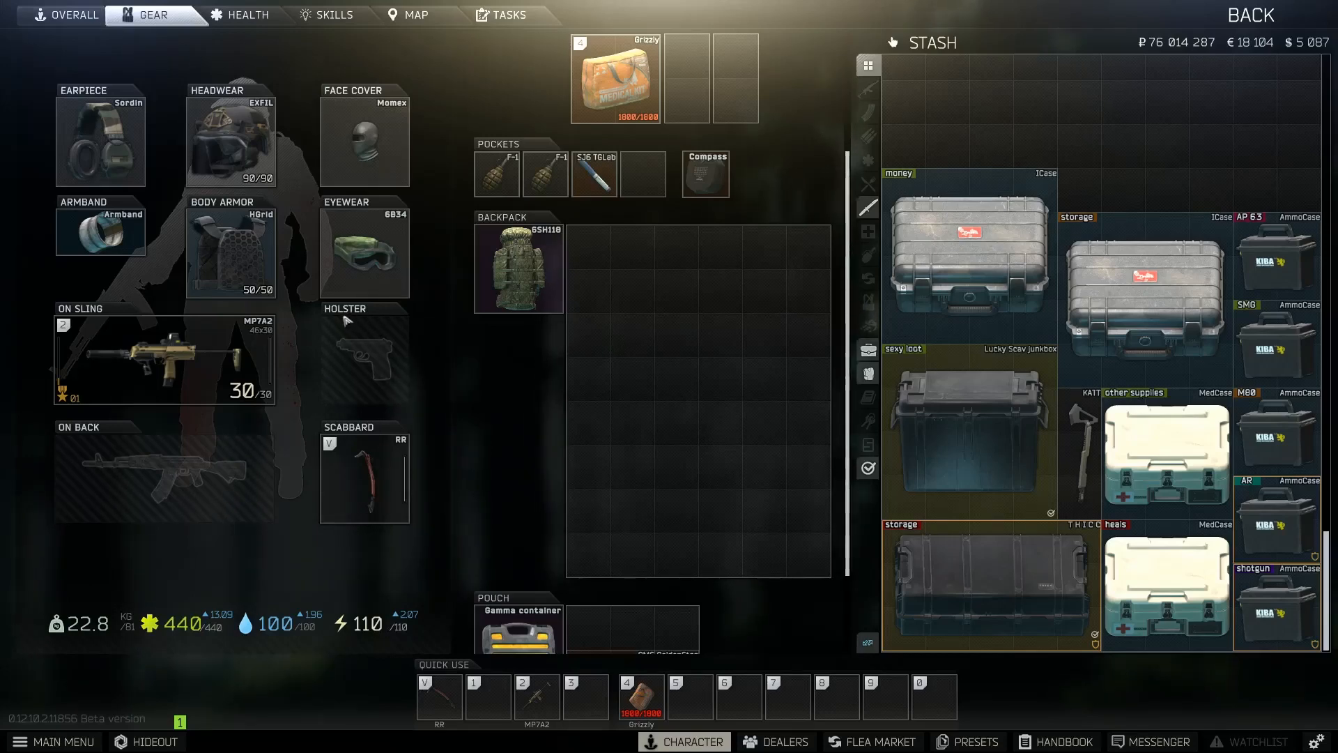
# Bring up the hideout overview and pick out the level-2 Bitcoin farm
pyautogui.click(145, 740)
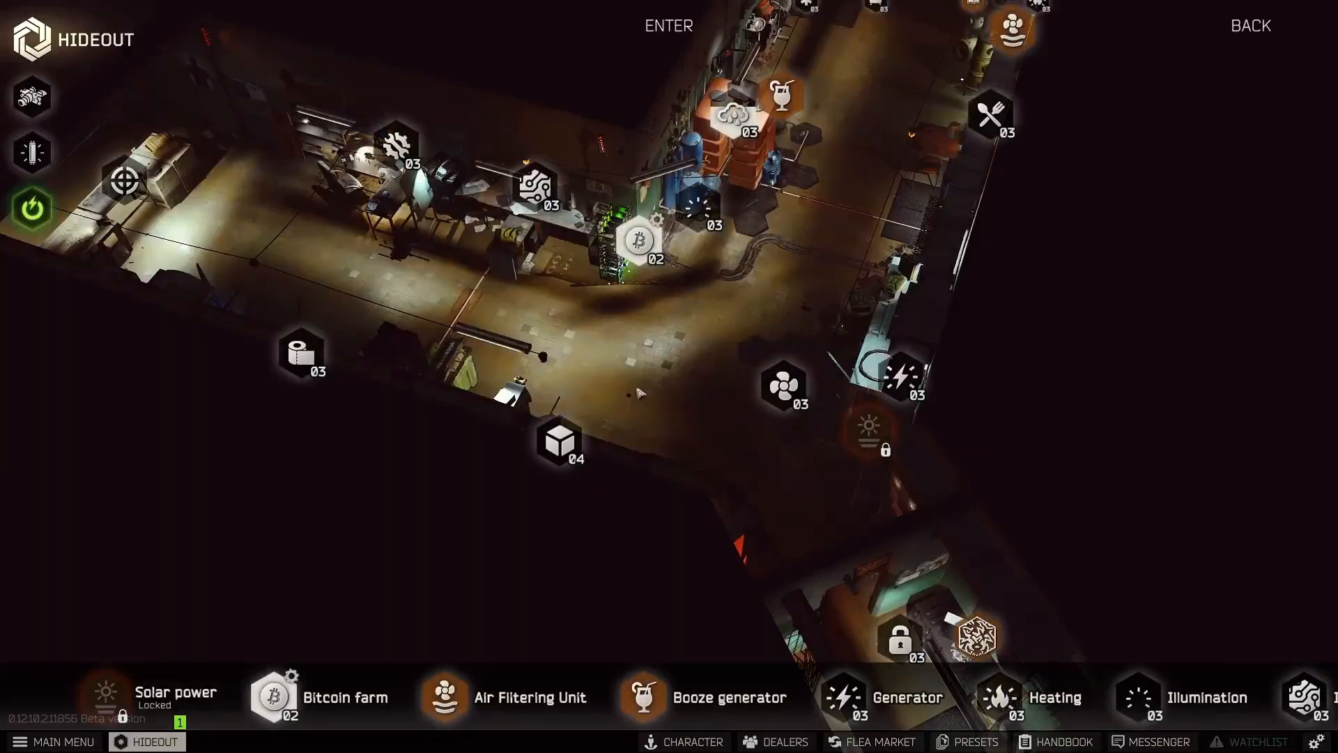
pyautogui.moveTo(638, 238)
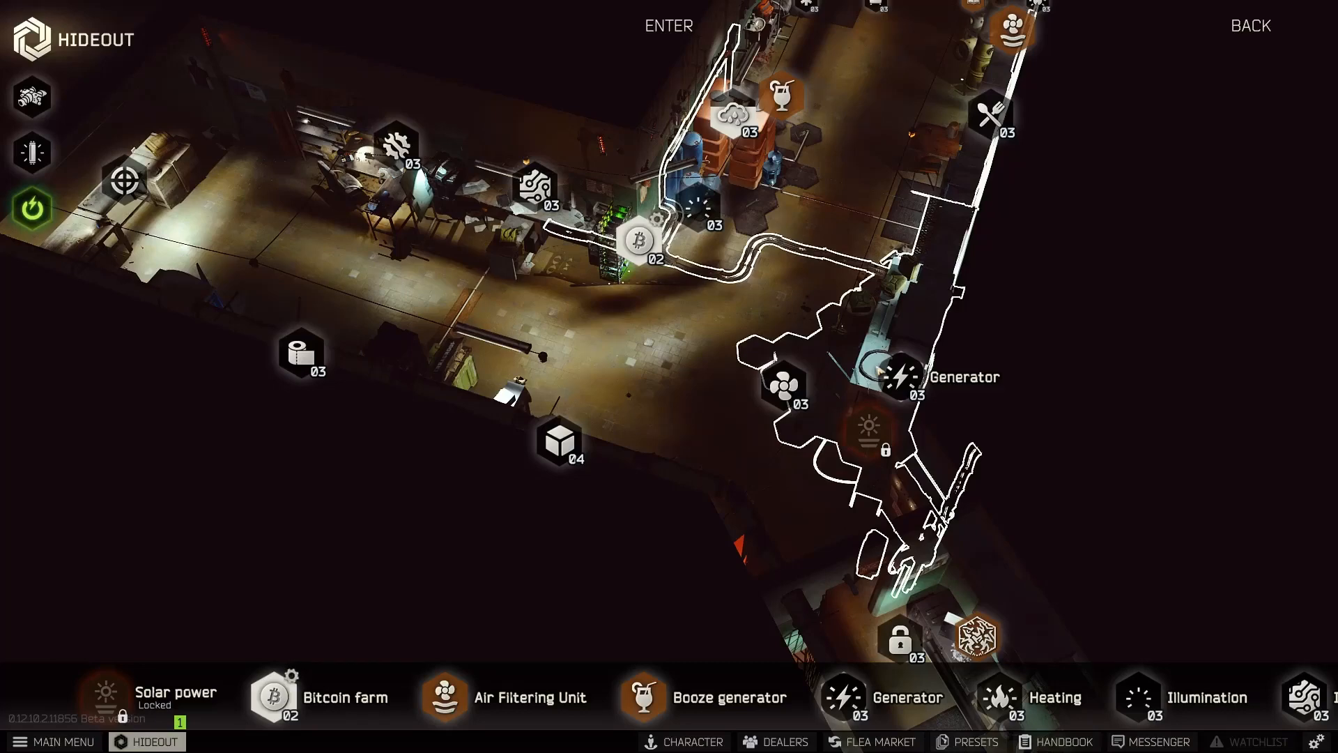
pyautogui.click(639, 239)
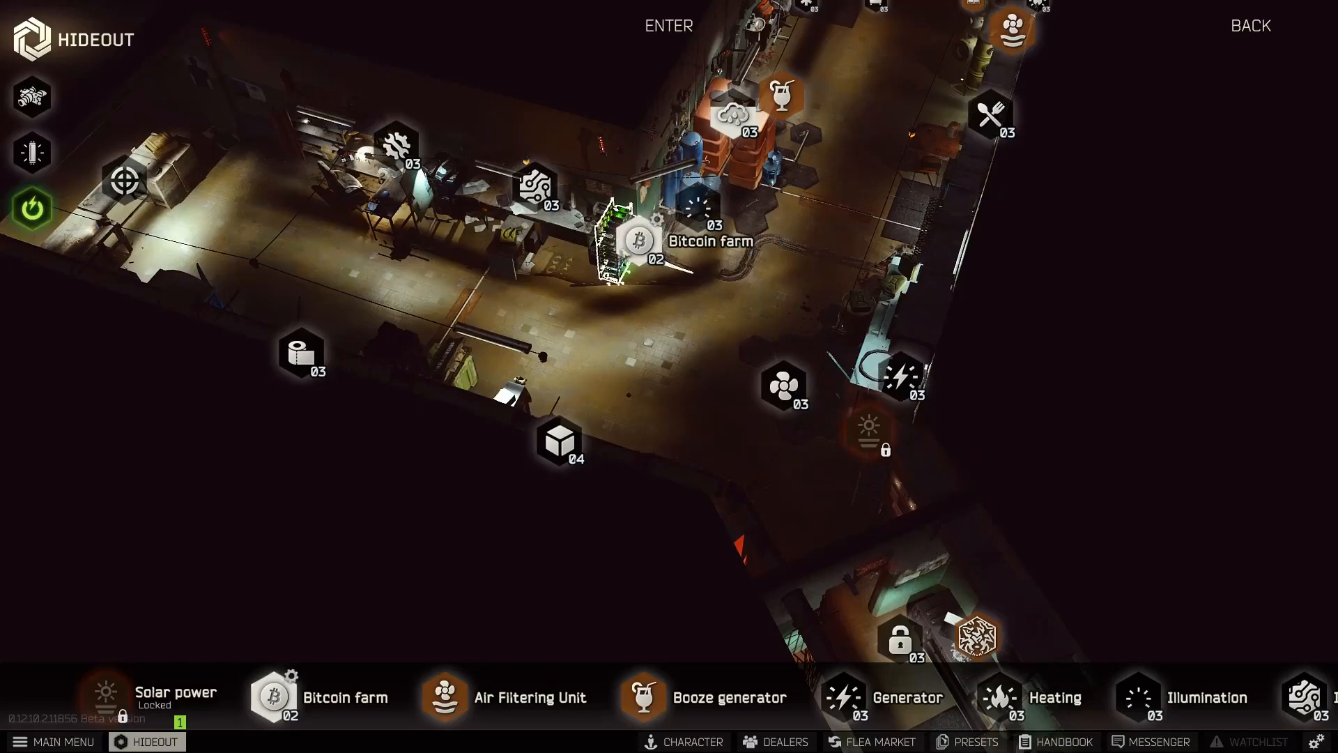
# Collect the two finished bitcoins from the Bitcoin farm panel into the stash
pyautogui.click(638, 241)
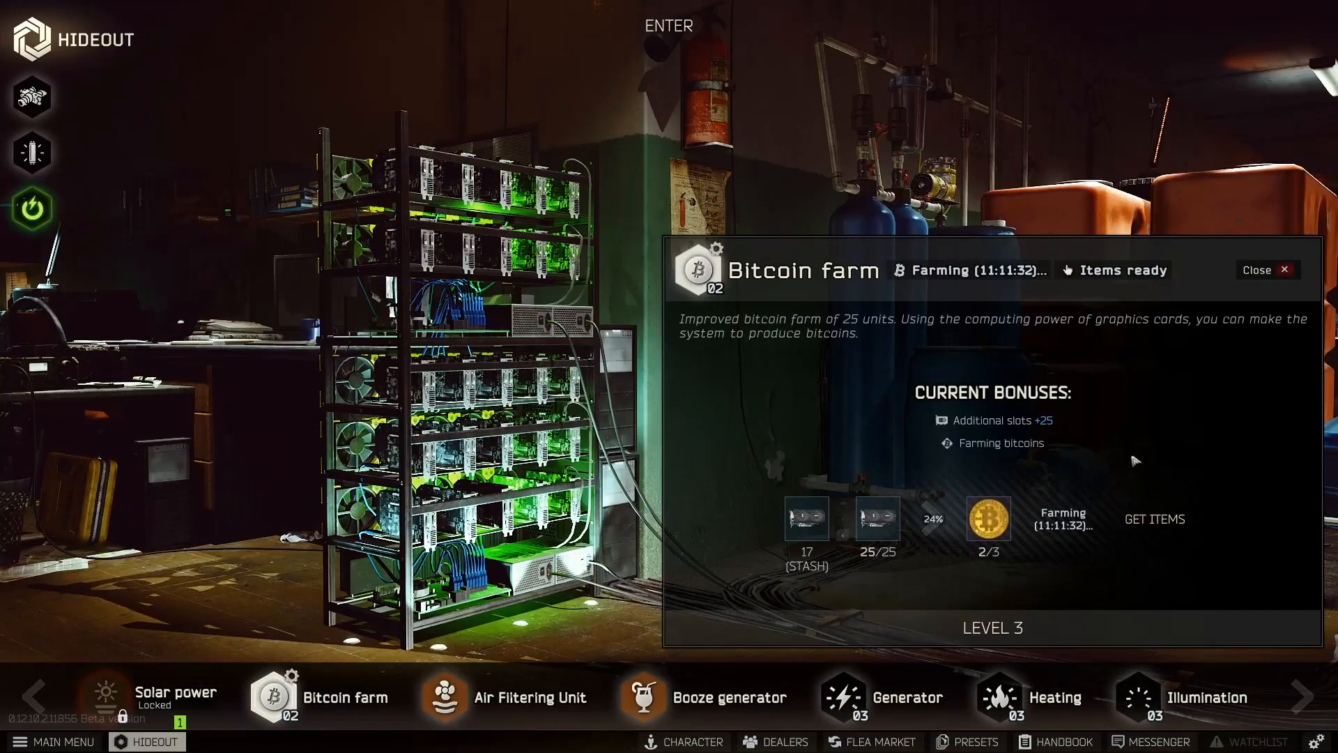
pyautogui.moveTo(1154, 504)
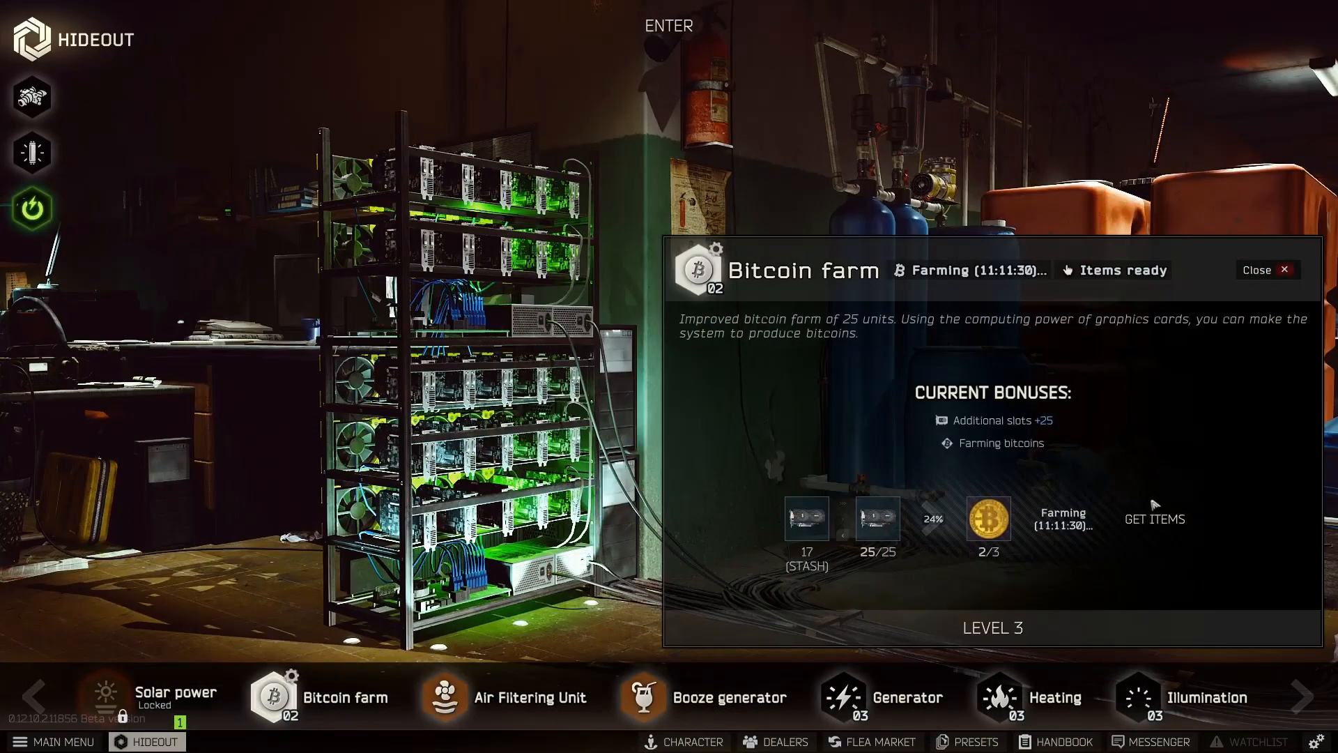
pyautogui.click(683, 740)
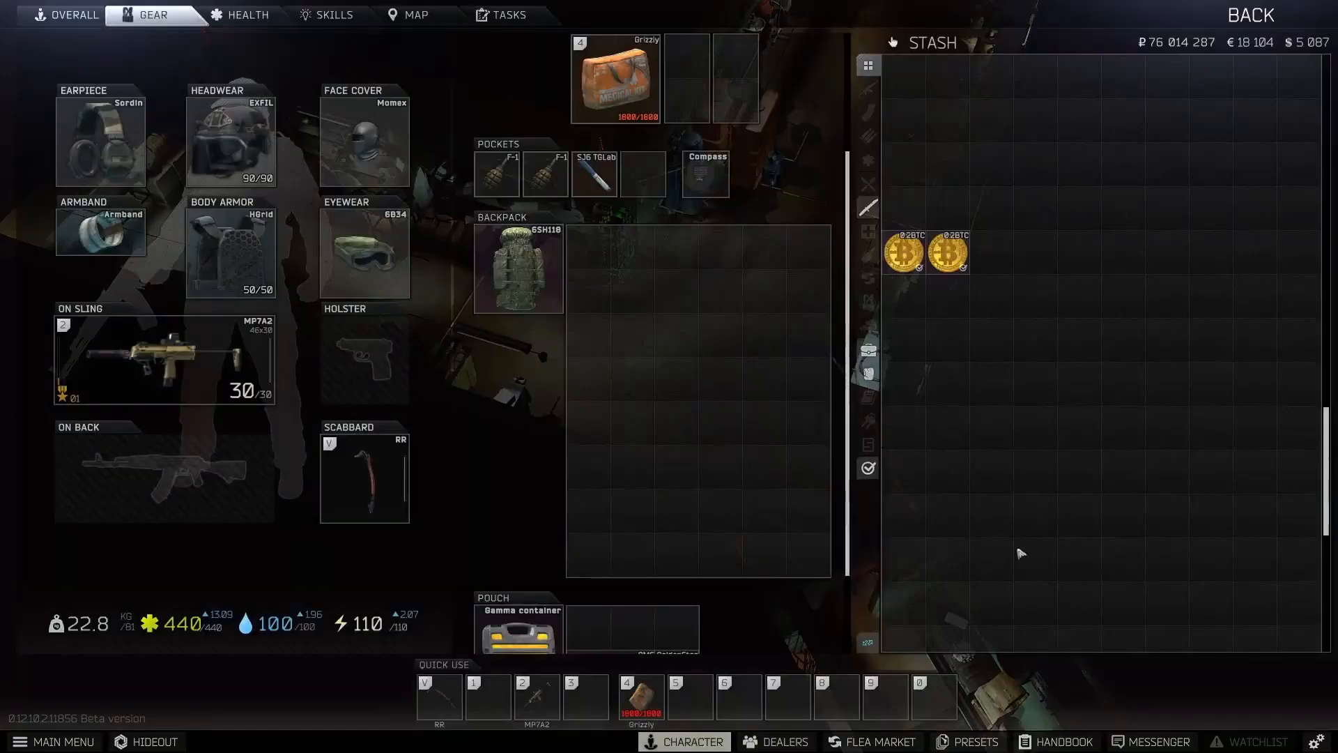
# Switch to the Dealers list and pick a trader
pyautogui.click(775, 741)
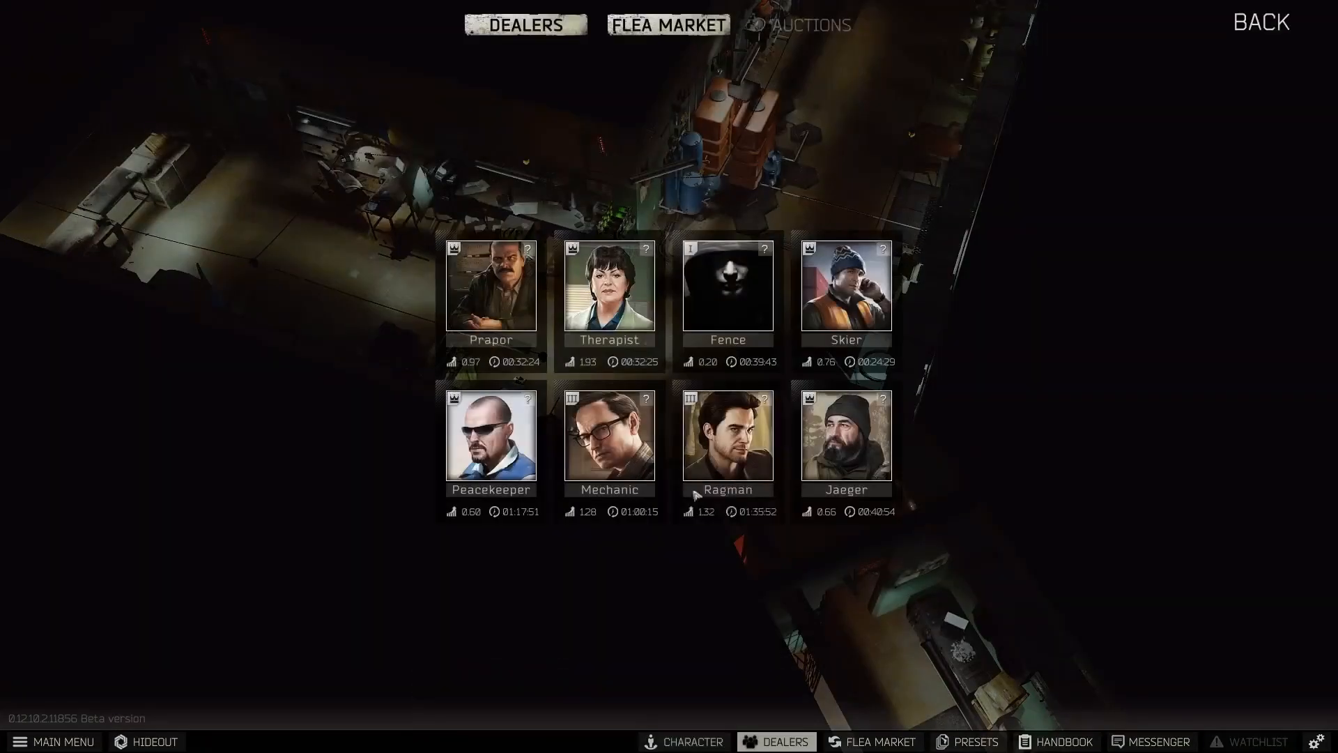
pyautogui.click(608, 285)
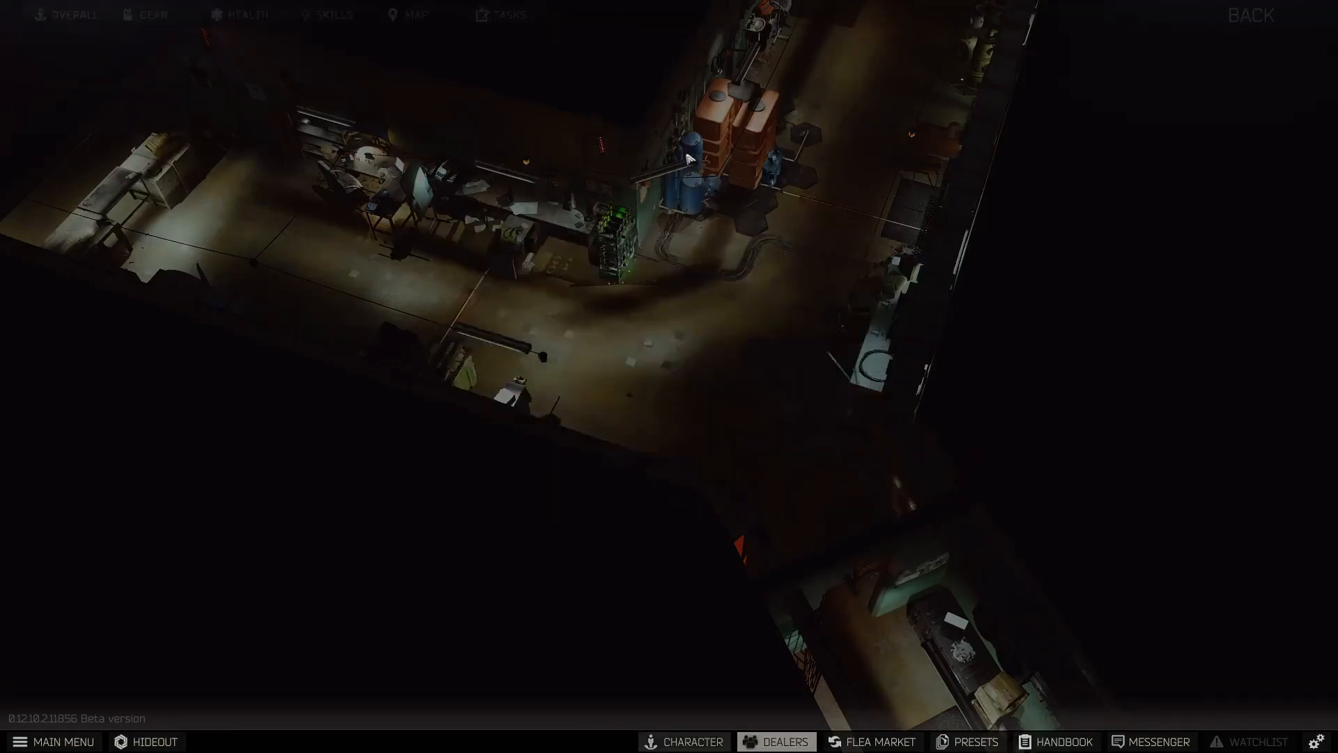
# Return to the hideout and reopen the Bitcoin farm panel to remove graphics cards down to 1/25
pyautogui.click(154, 740)
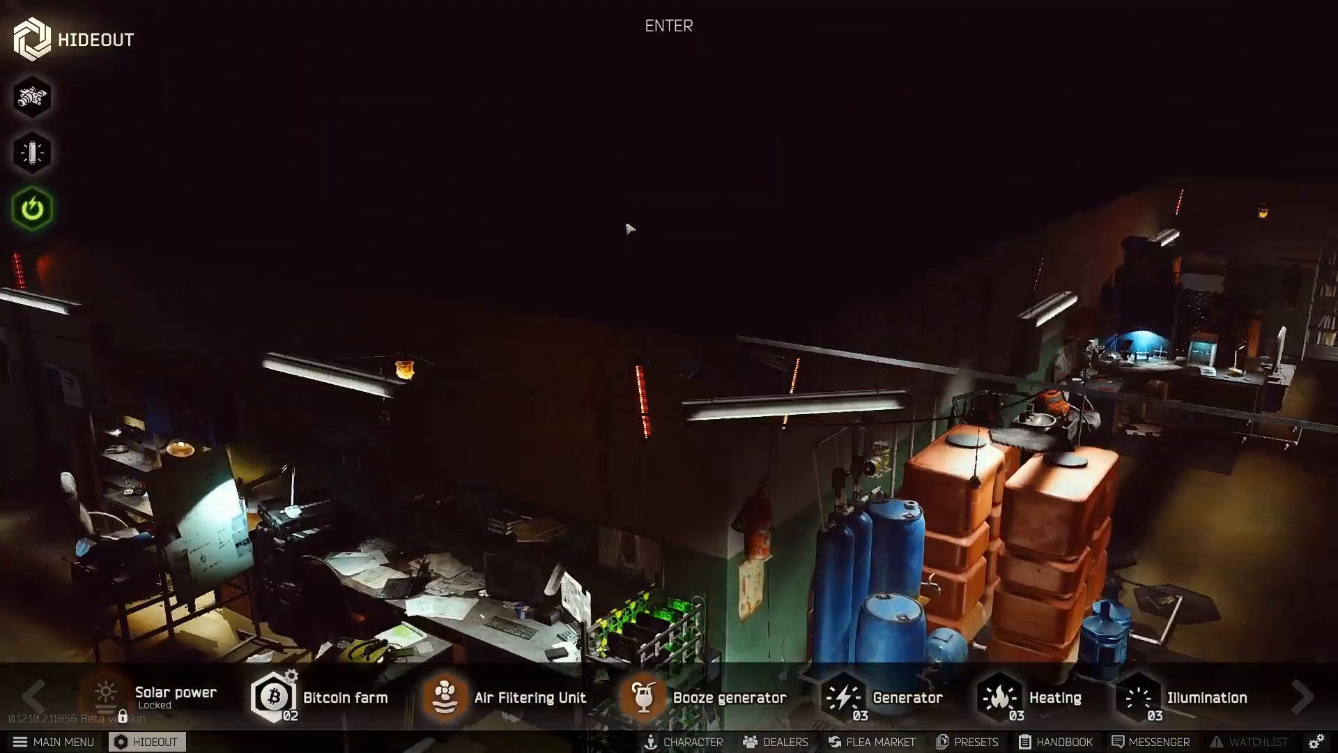
pyautogui.click(274, 697)
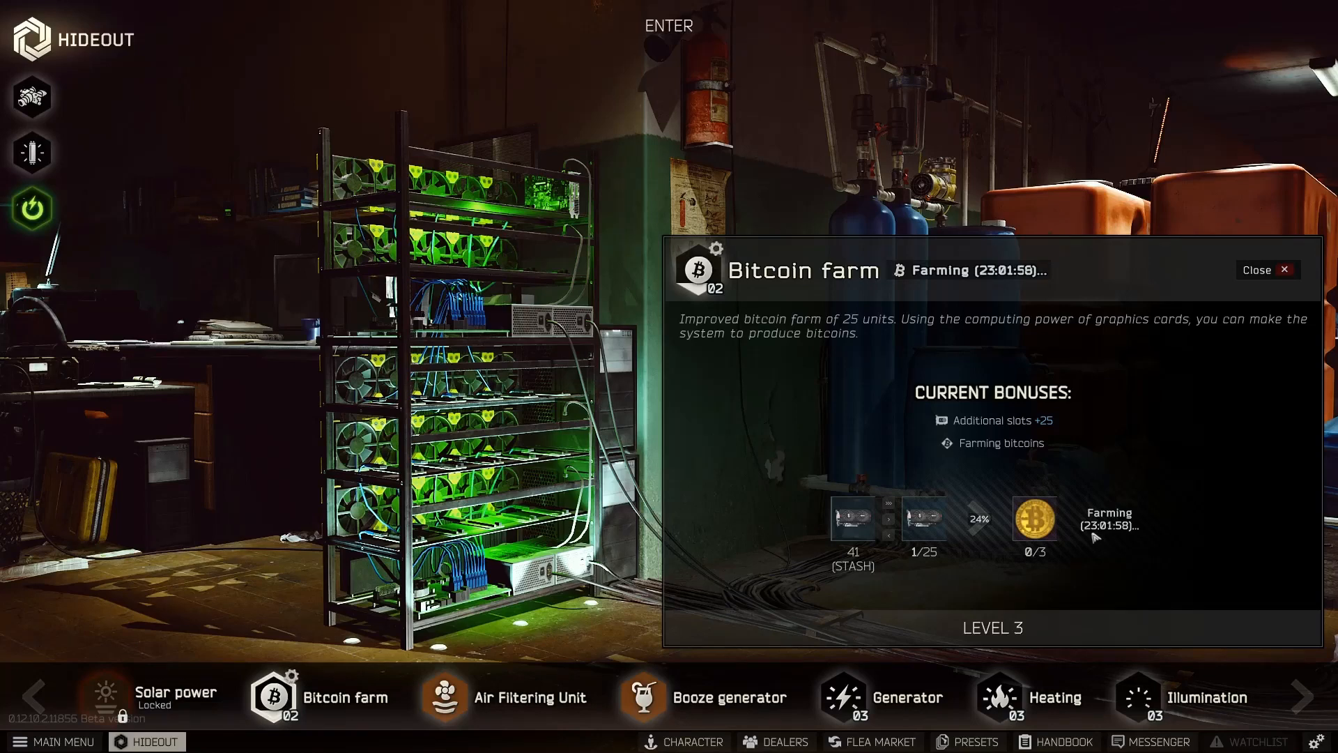
pyautogui.moveTo(1037, 520)
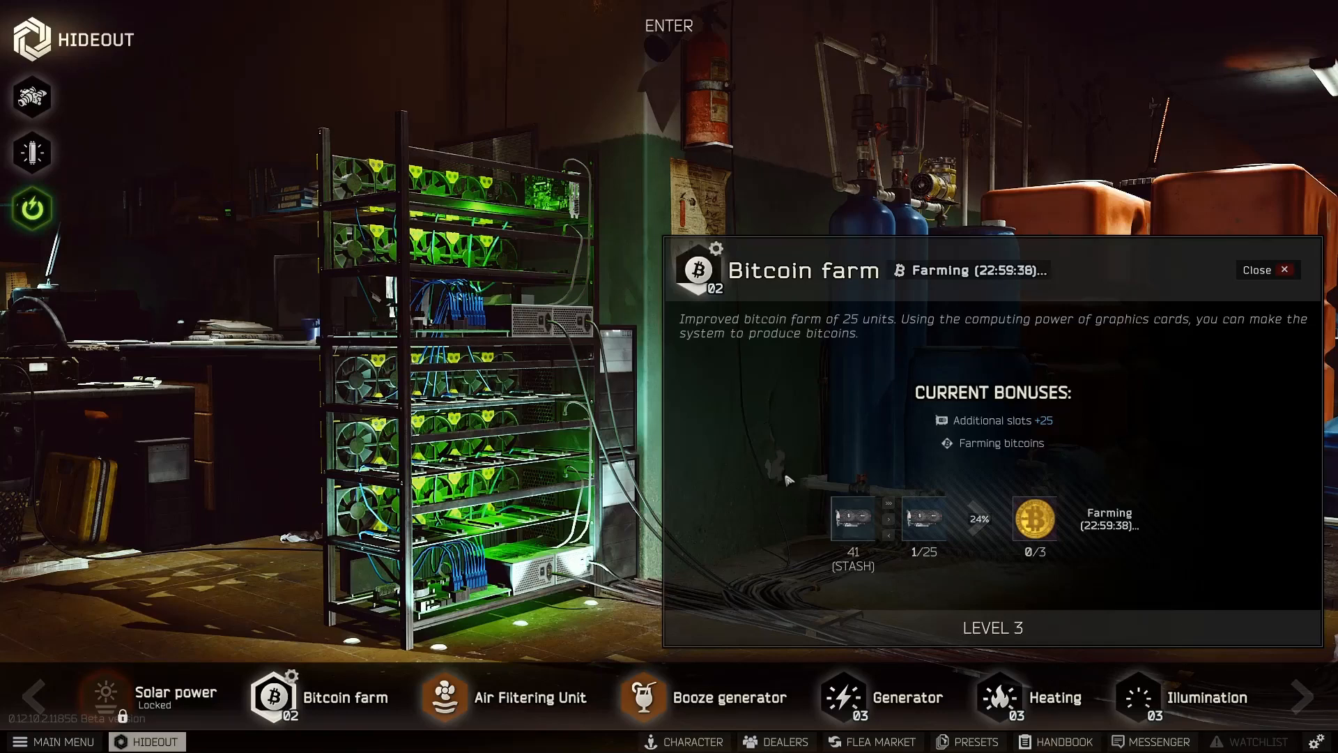
pyautogui.moveTo(768, 434)
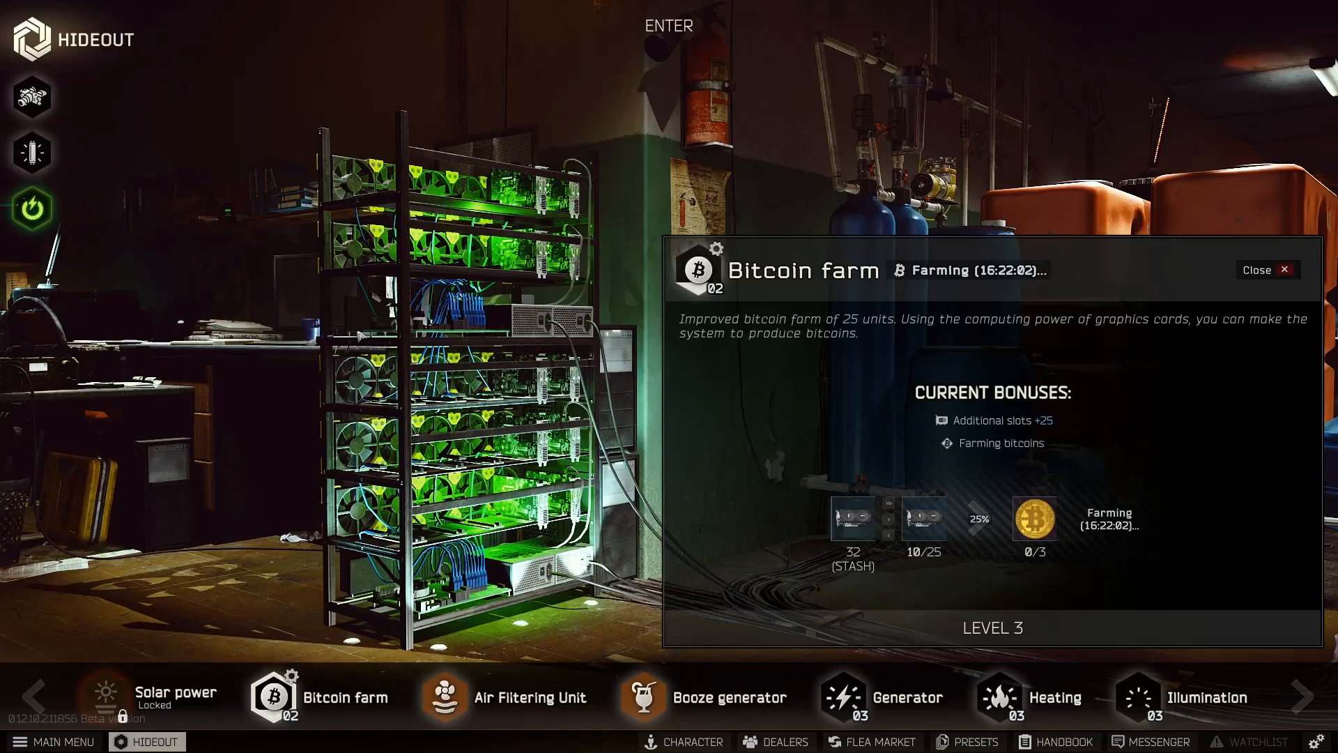
# Inspect the Graphics card item in the full 25/25 farm, then dismiss its info window
pyautogui.click(890, 503)
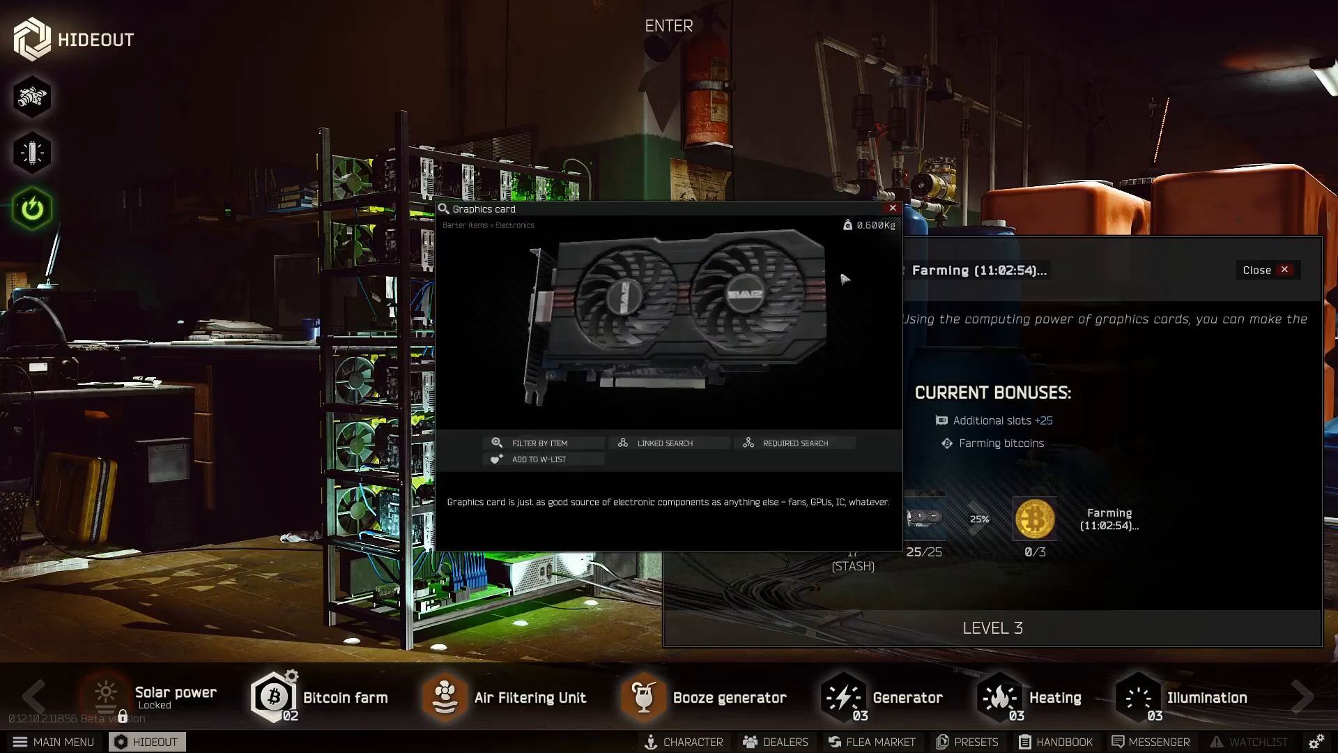
pyautogui.click(892, 208)
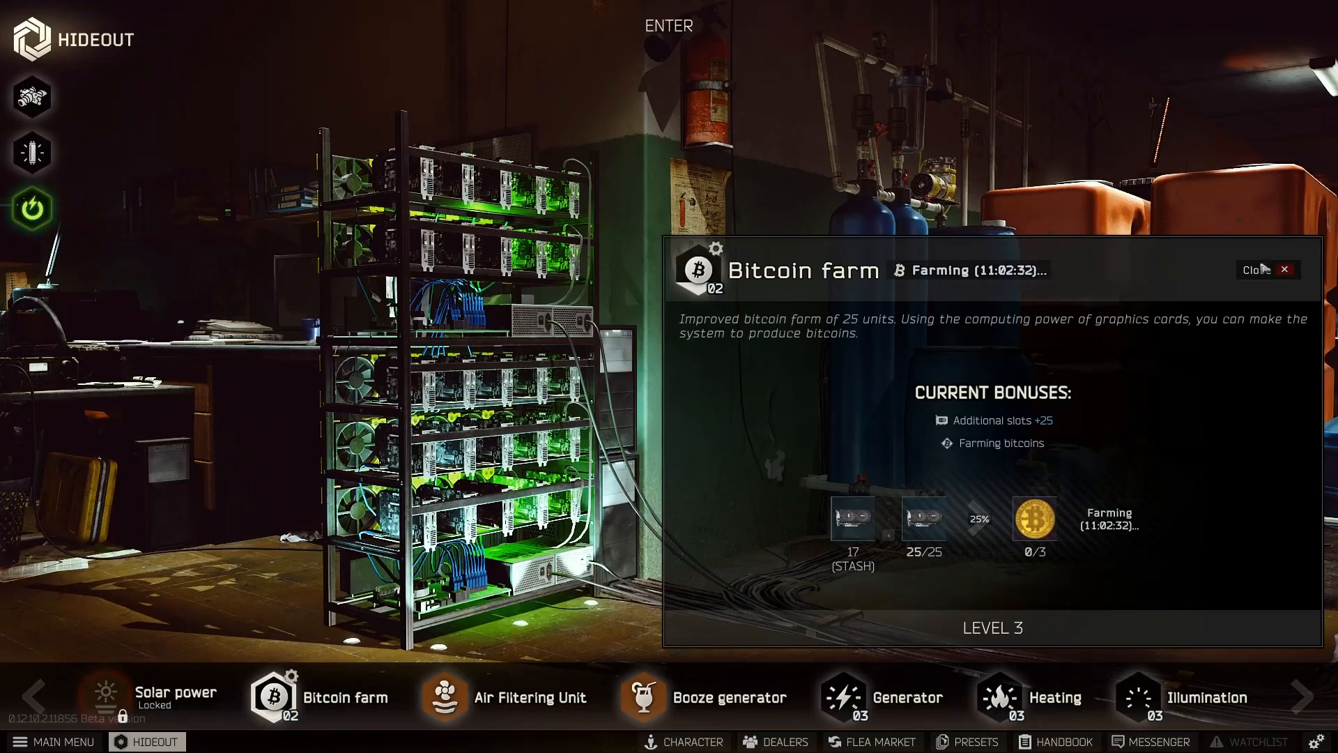
# Review locked Solar power's requirements, including the Phased array element and Peacekeeper level 4
pyautogui.click(1267, 269)
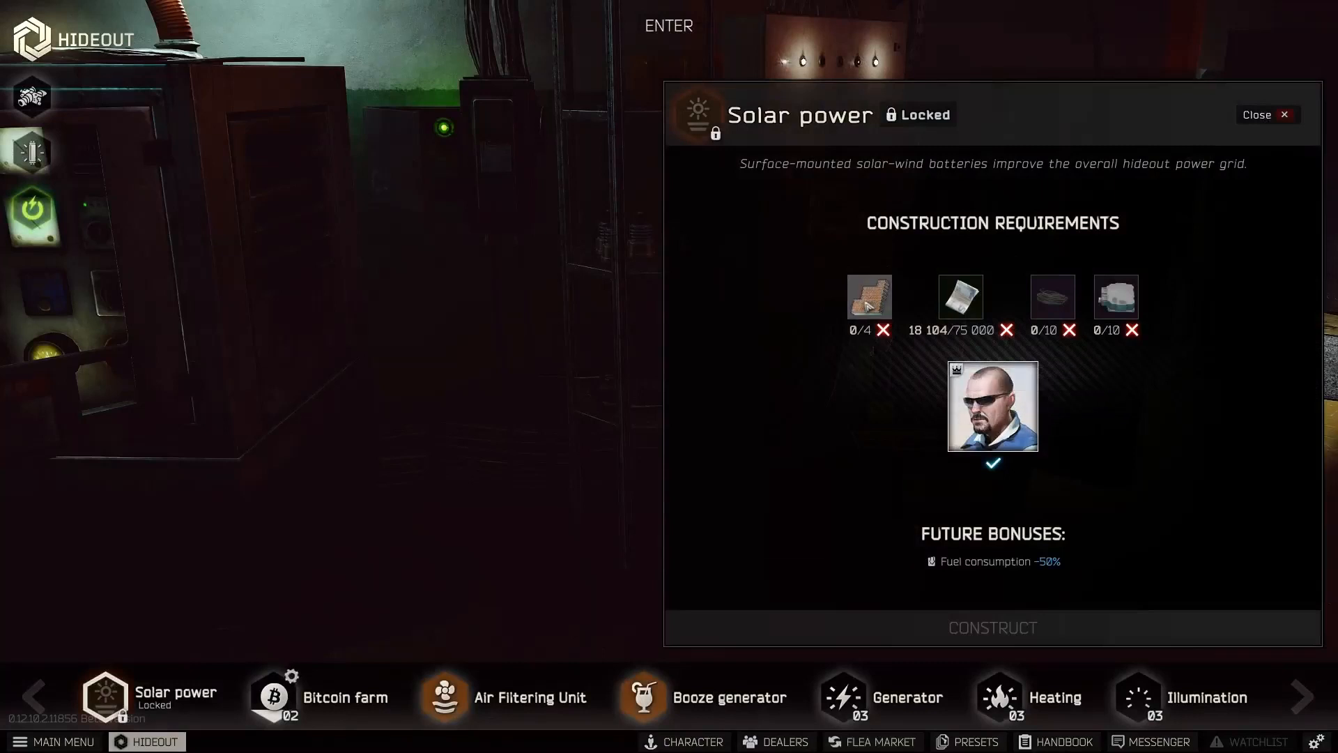
pyautogui.click(868, 297)
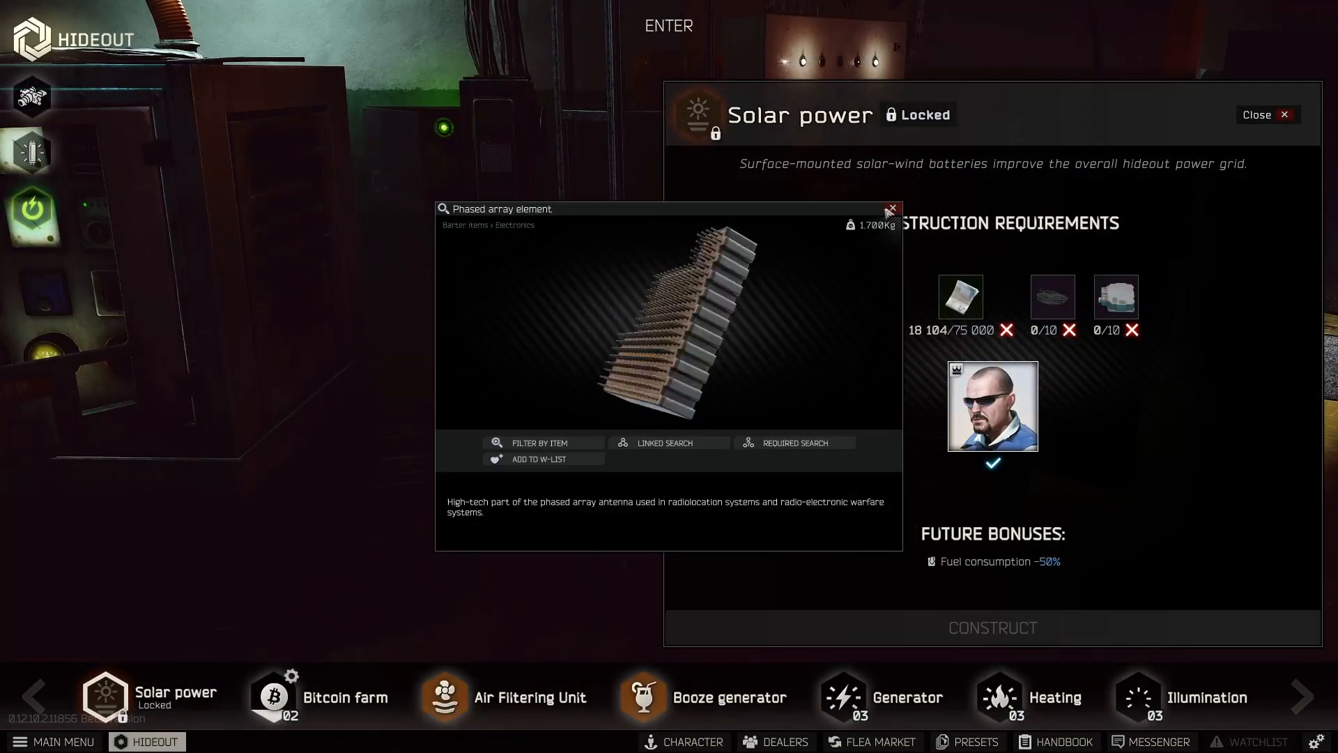
pyautogui.click(893, 211)
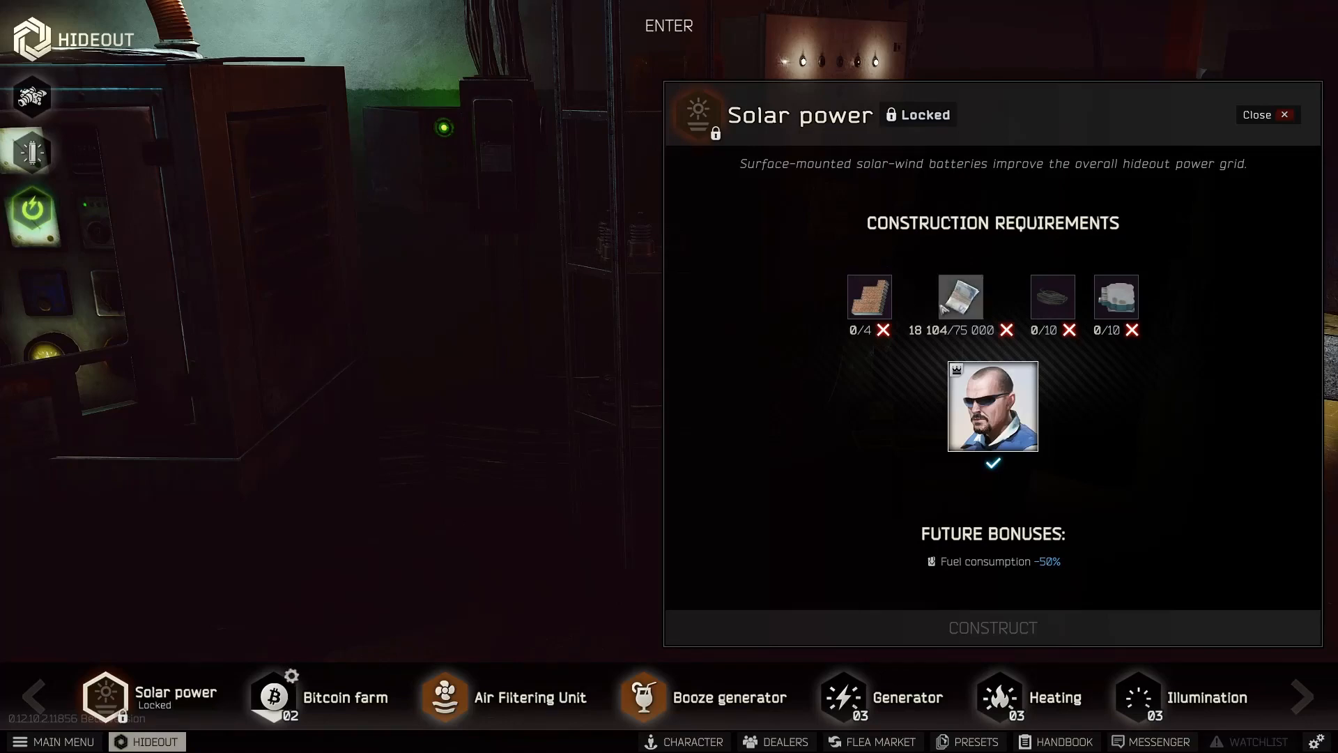
pyautogui.moveTo(990, 406)
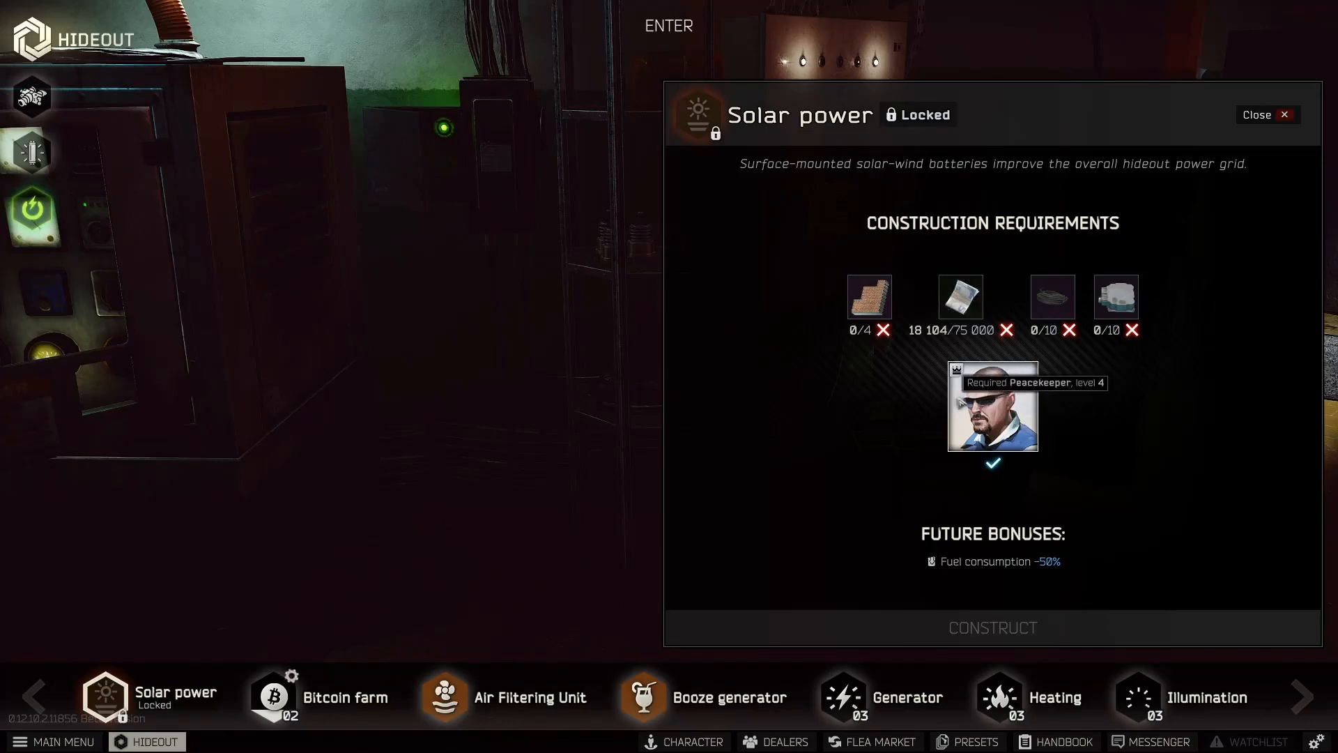
pyautogui.click(1266, 115)
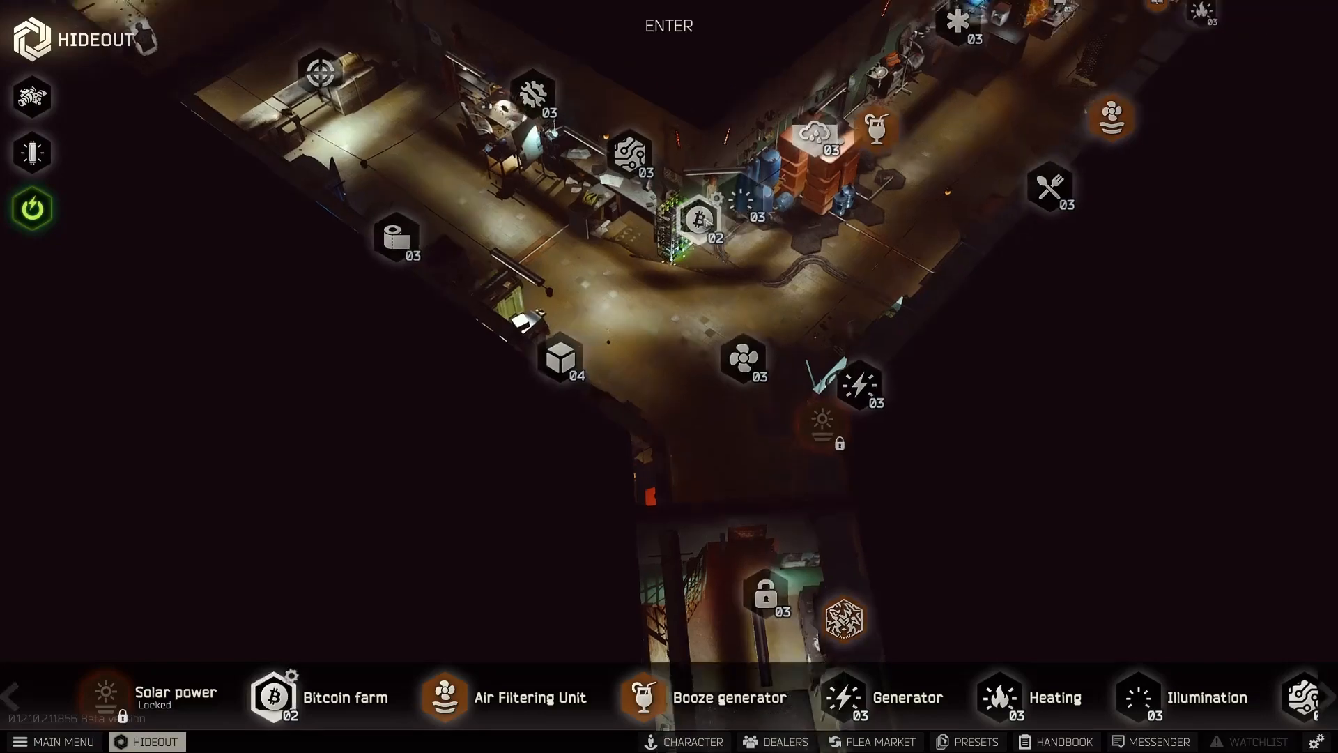
pyautogui.click(701, 222)
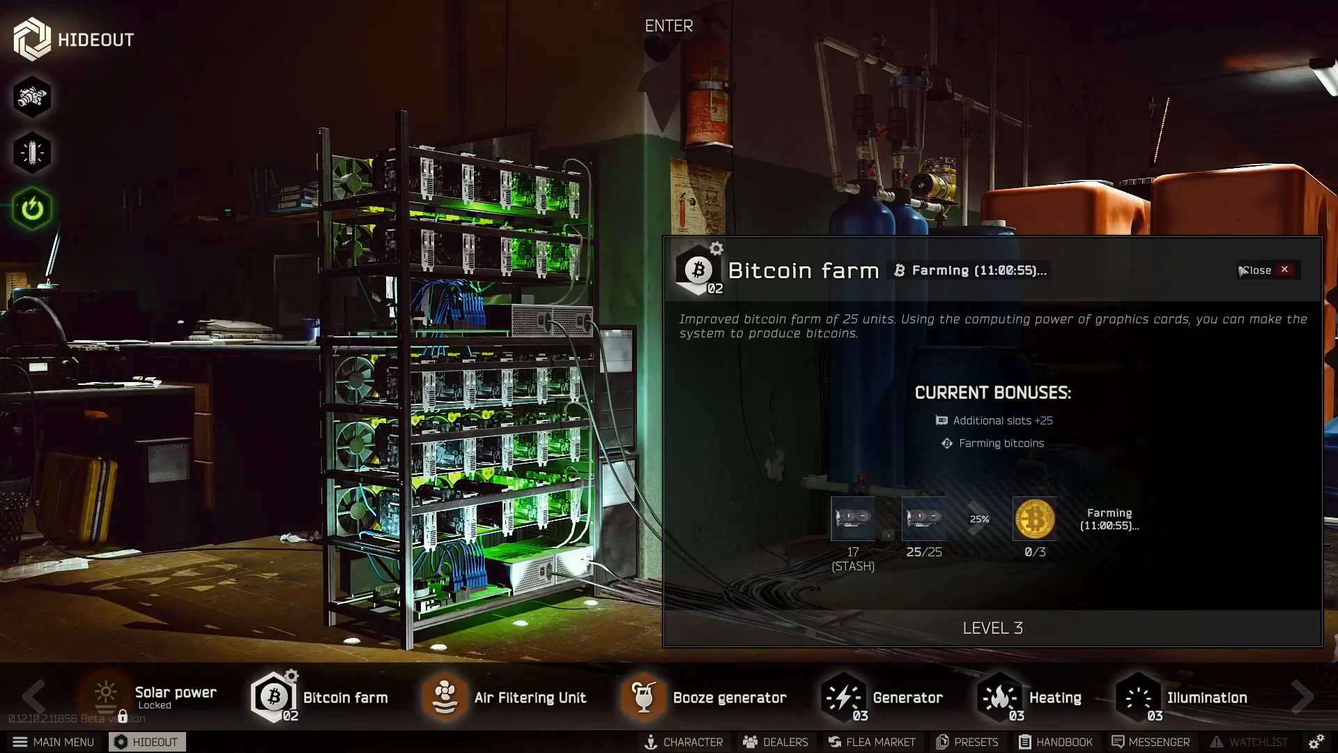
pyautogui.click(1267, 270)
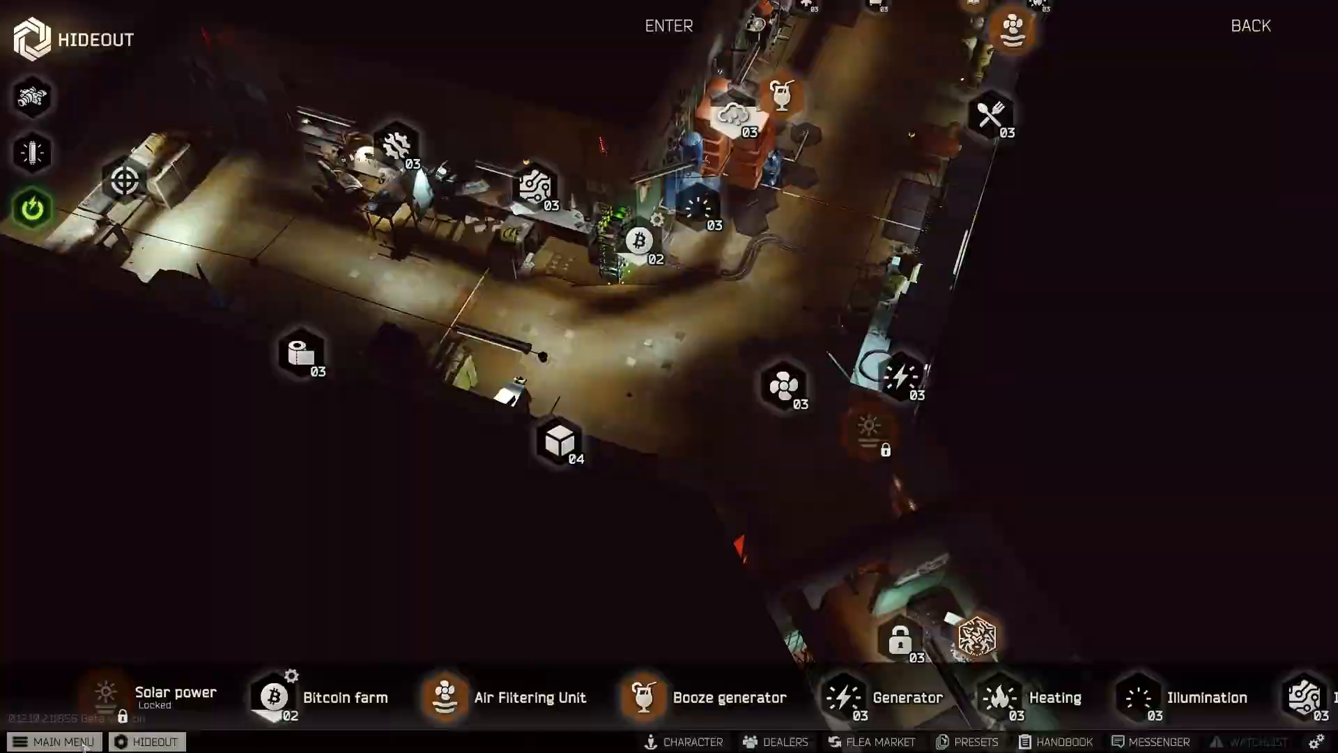
# Sell both bitcoins to Therapist, raising the rouble balance to about 76.8 million
pyautogui.click(691, 740)
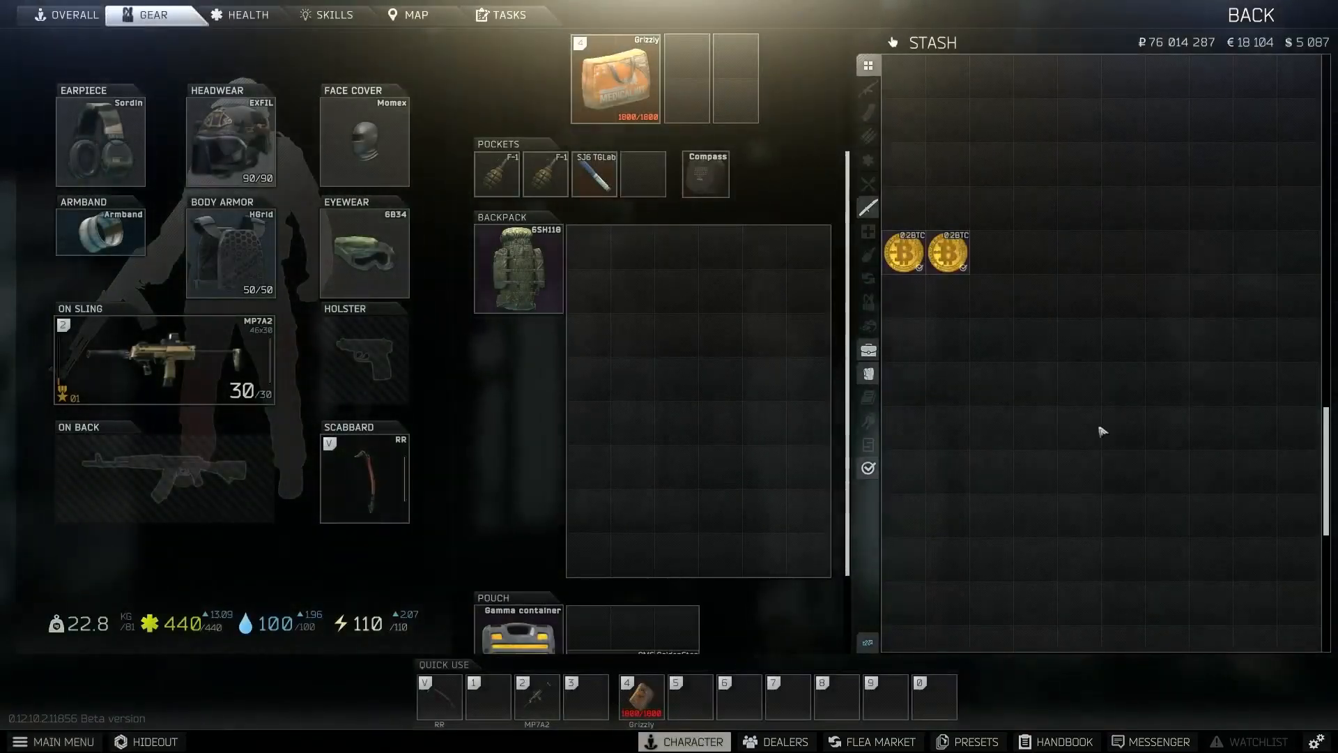
pyautogui.click(775, 741)
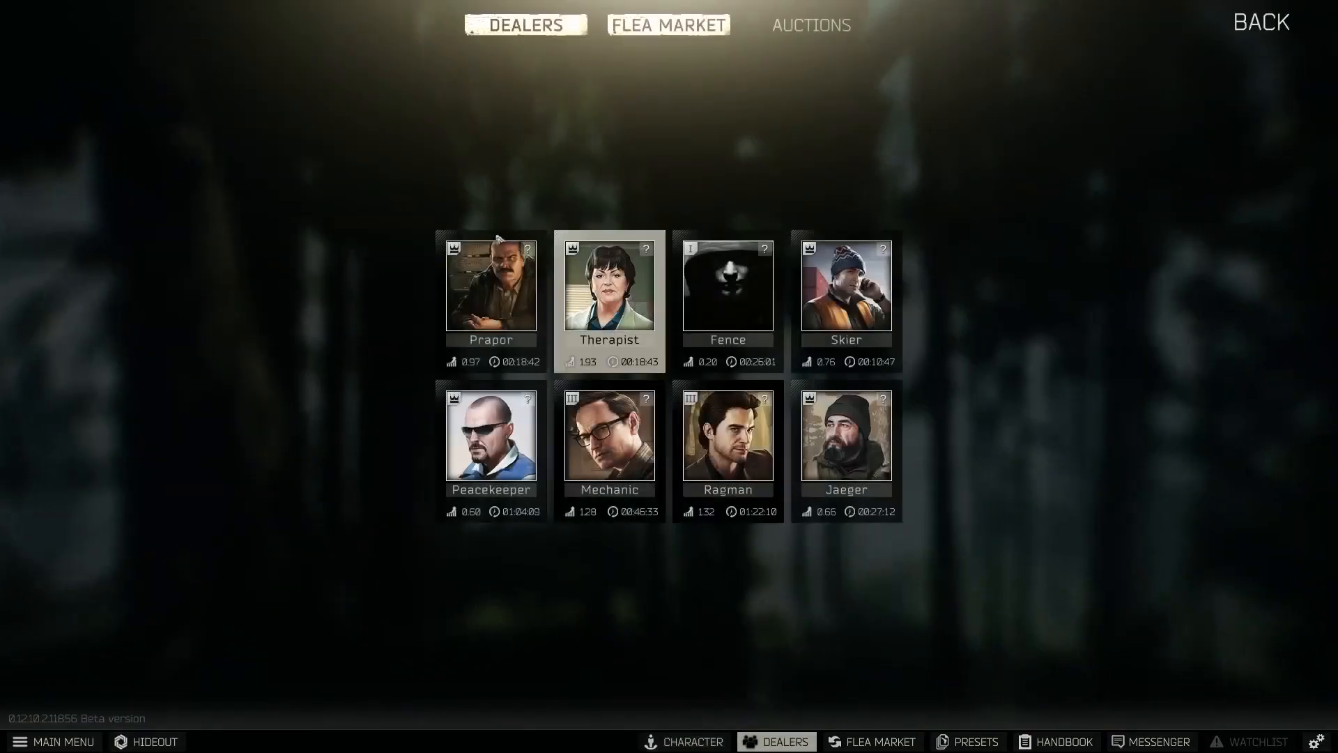
pyautogui.click(609, 302)
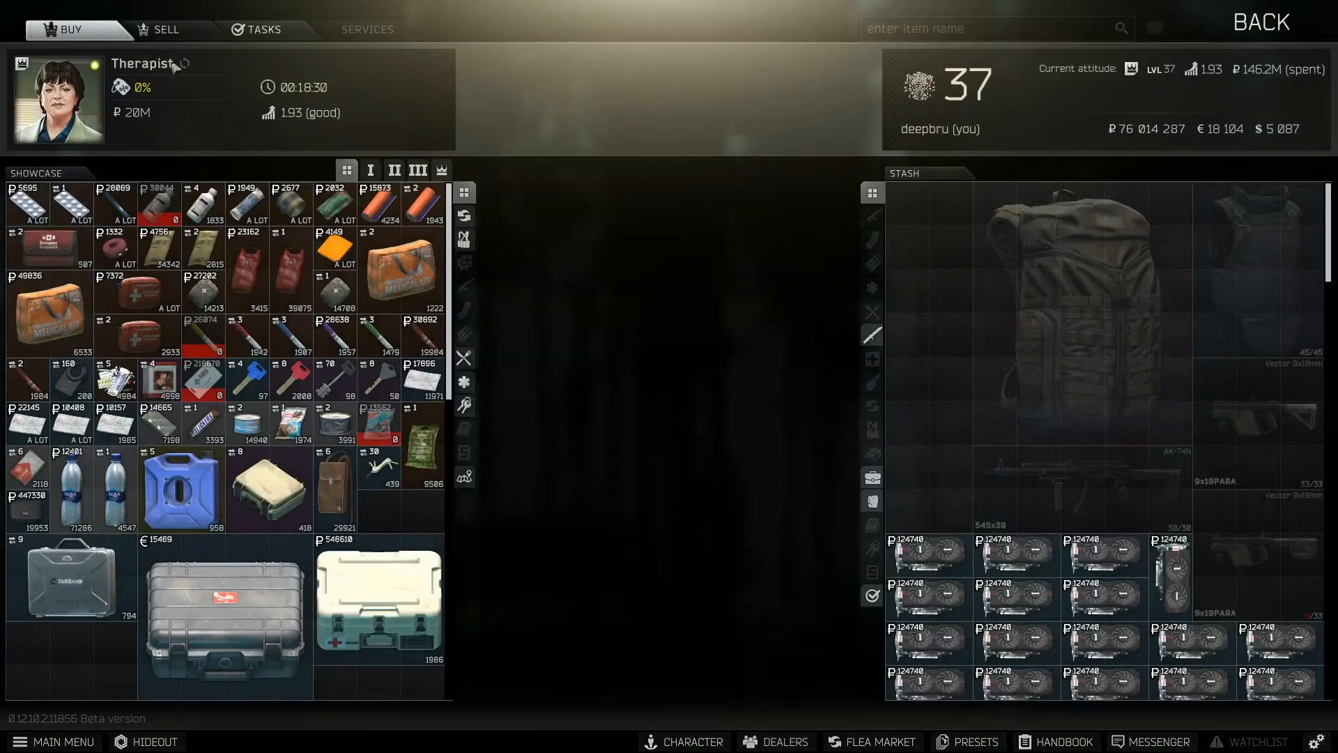
pyautogui.click(162, 28)
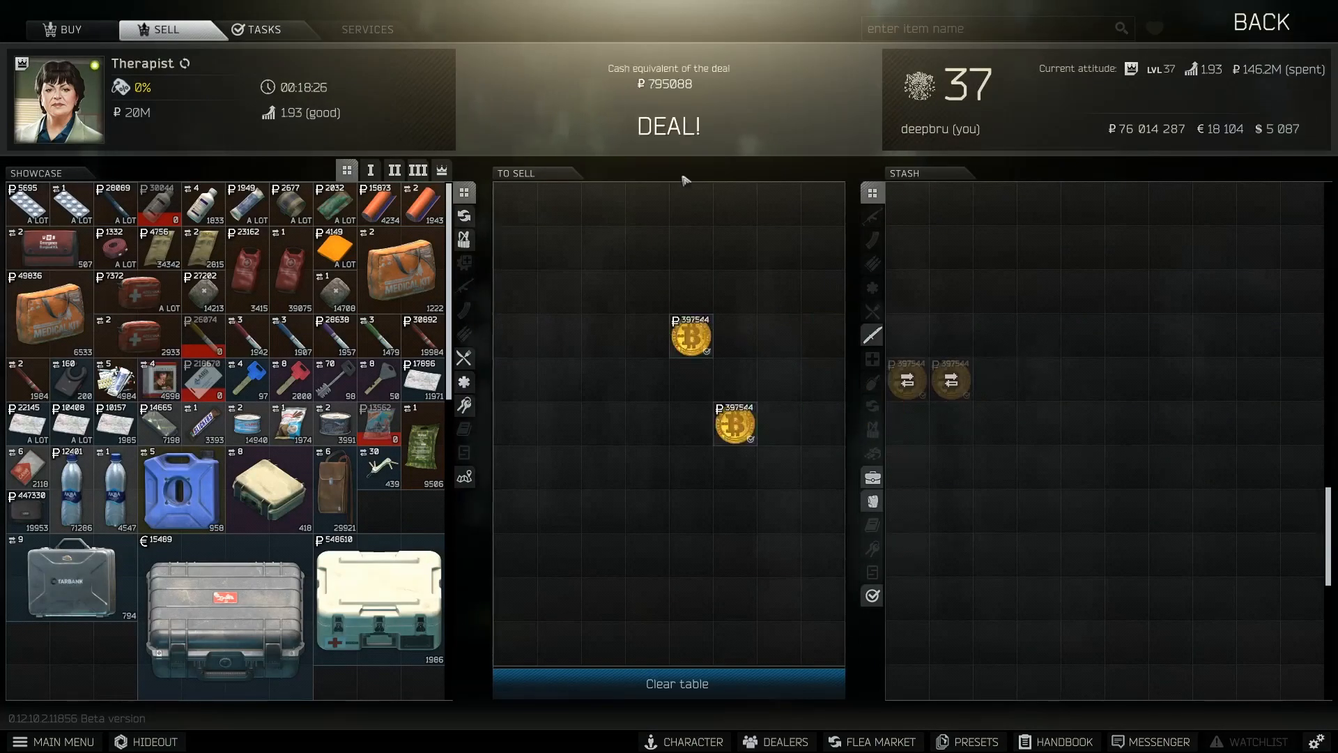
pyautogui.click(683, 740)
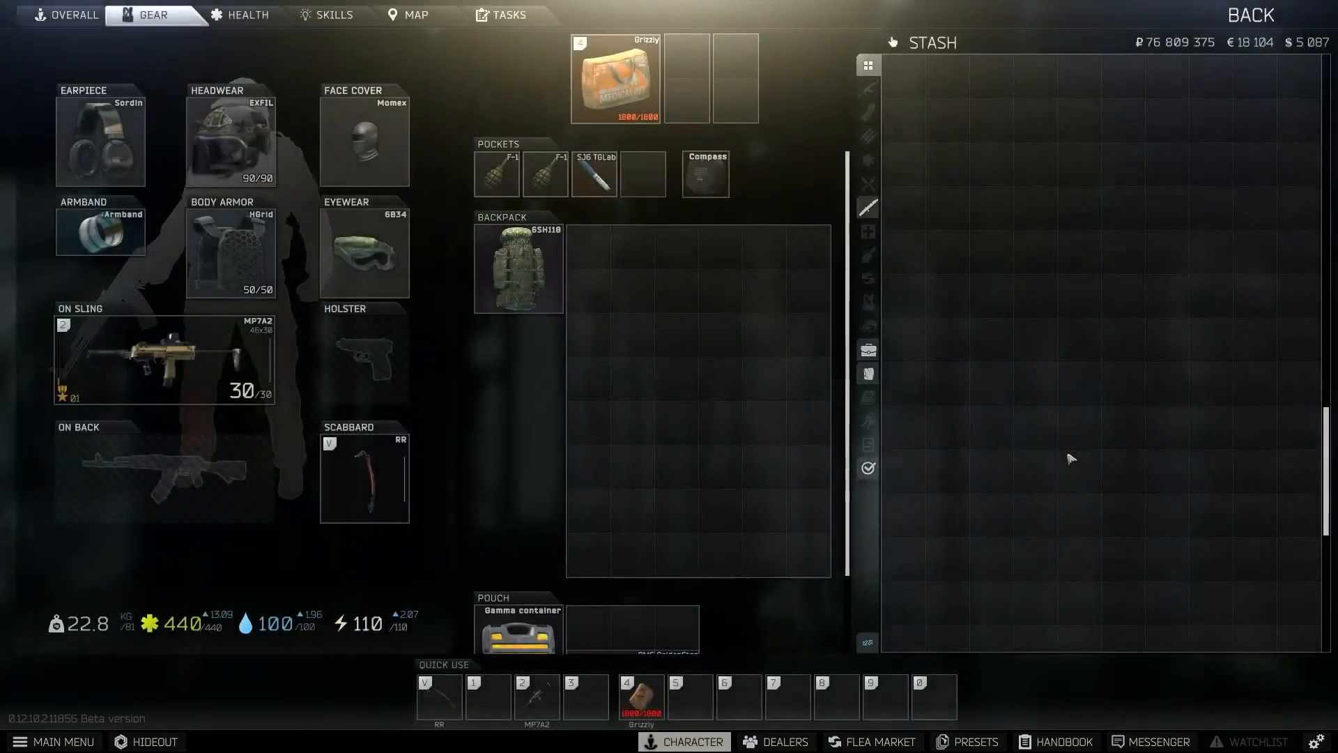
pyautogui.moveTo(1019, 483)
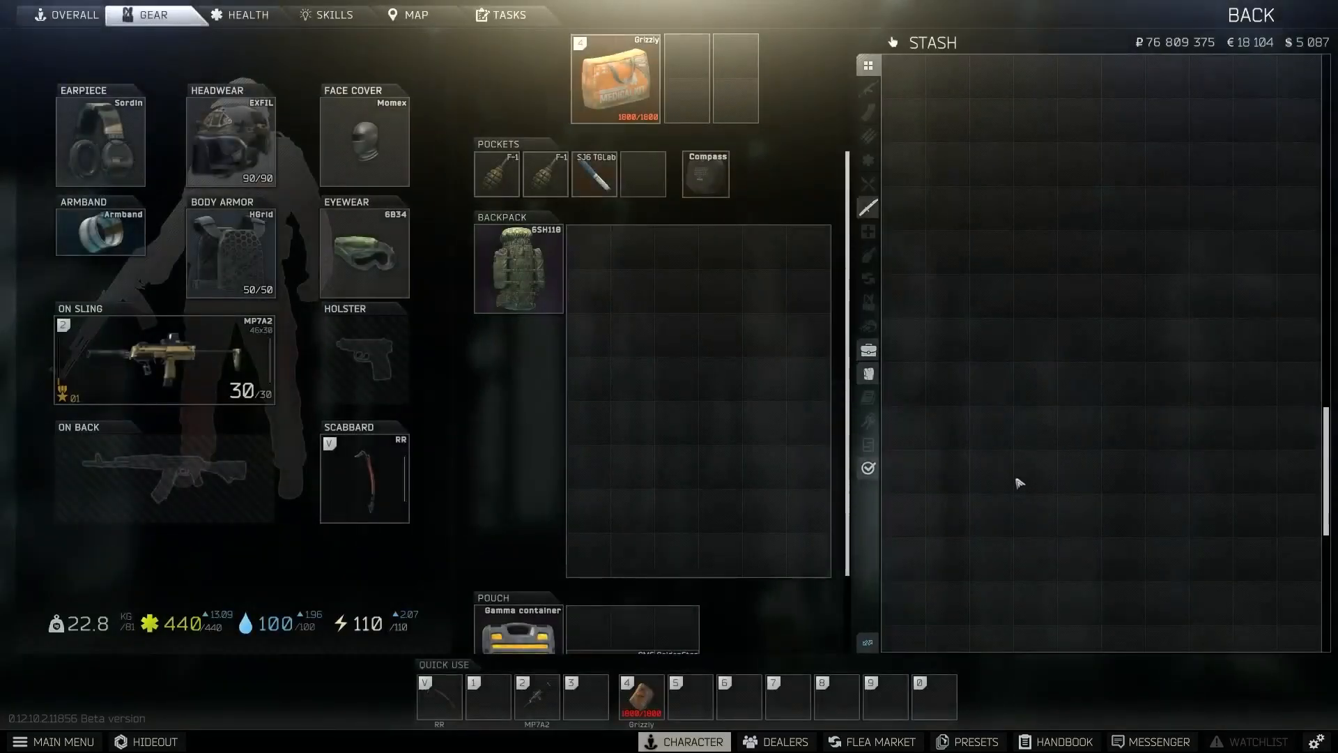